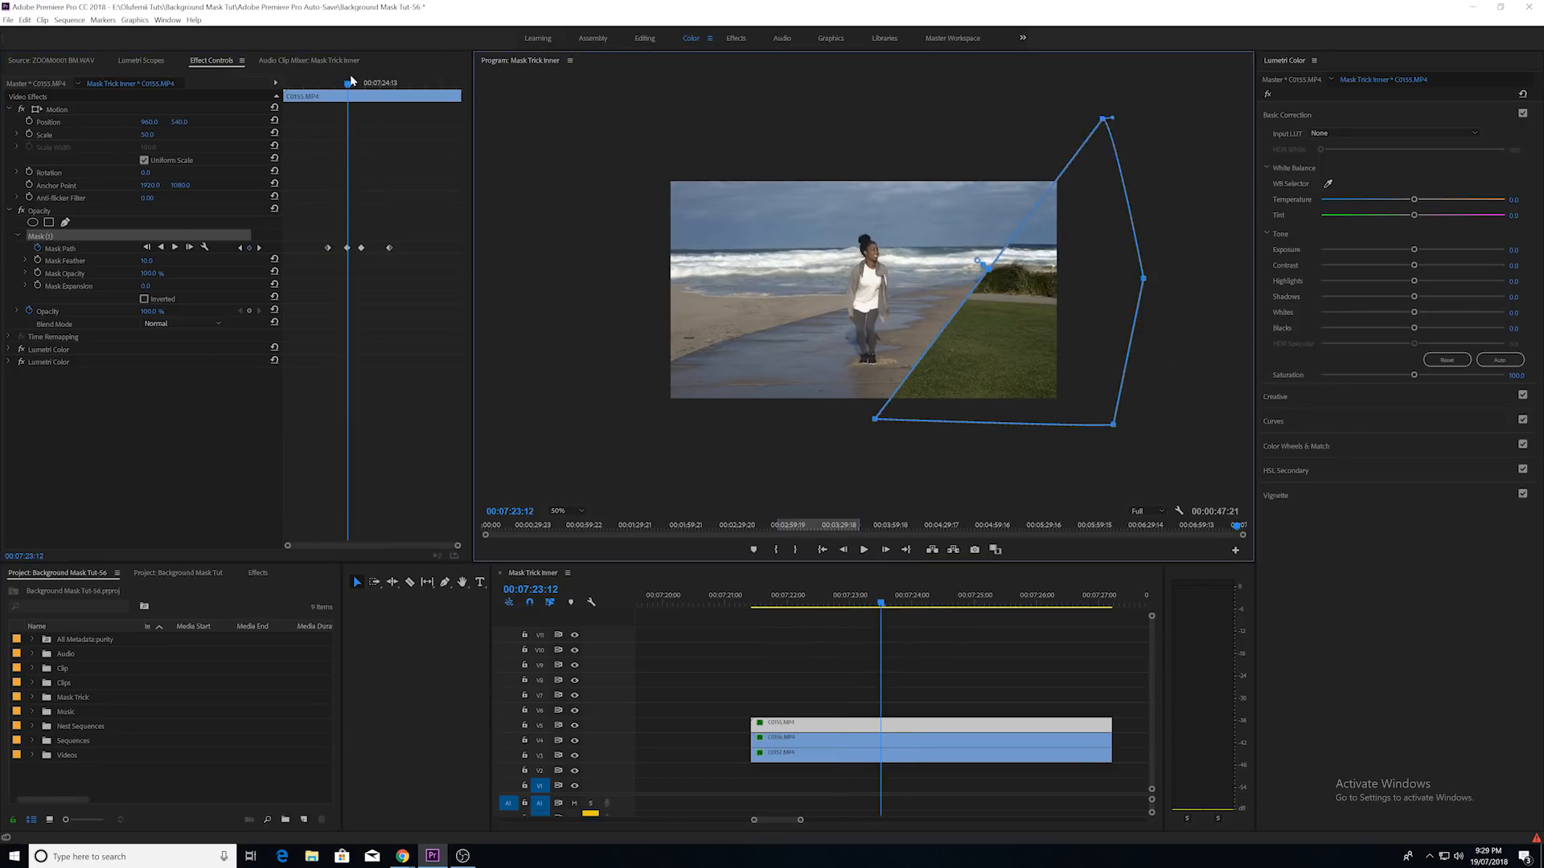
Save the Background Mask Tut project with the mask path keyframes in place
key(ctrl+s)
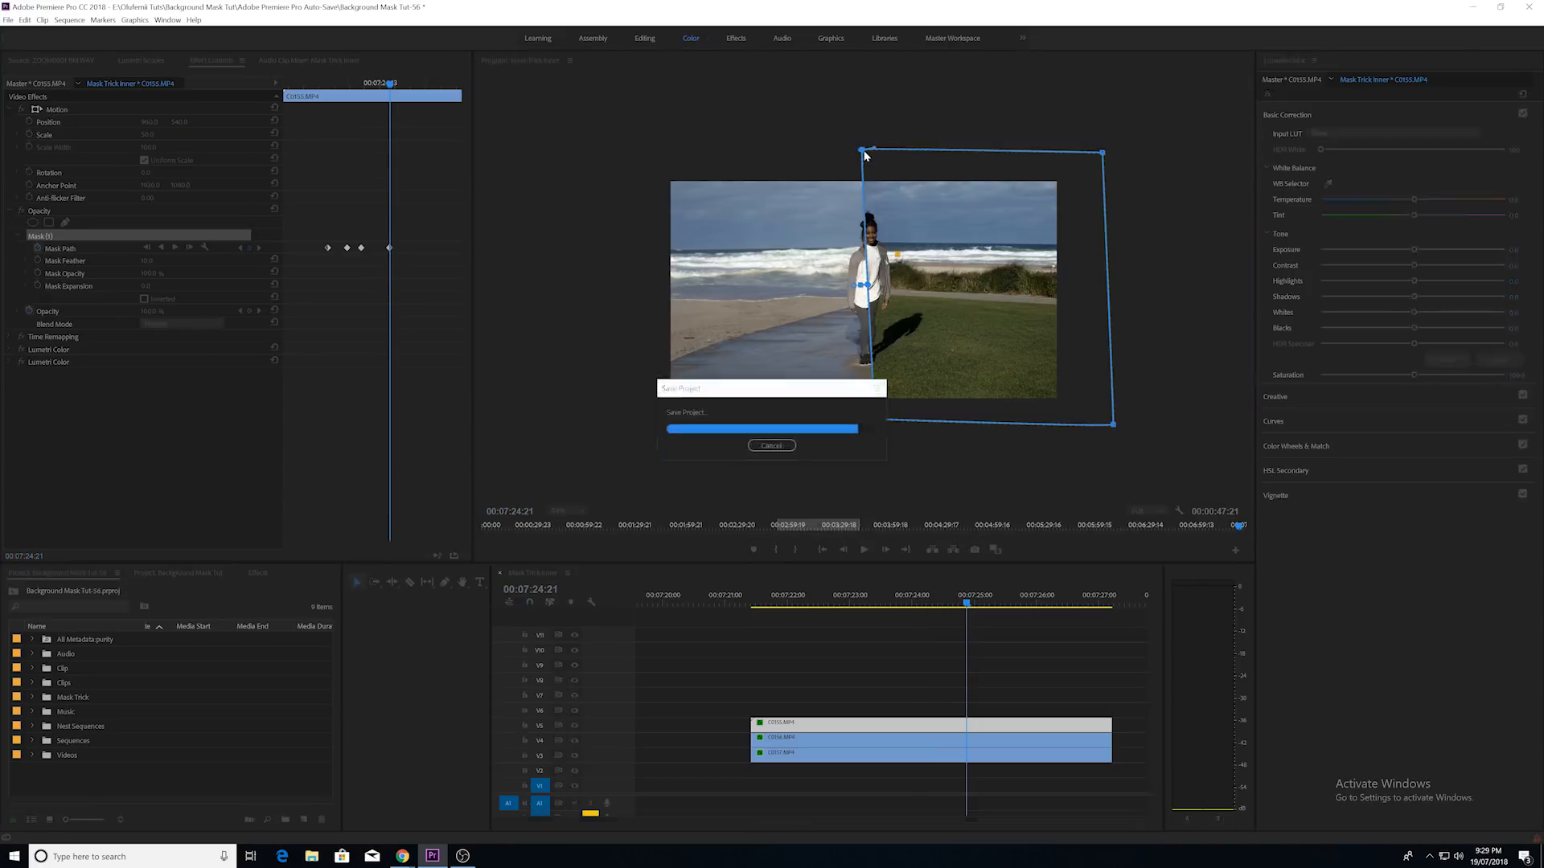